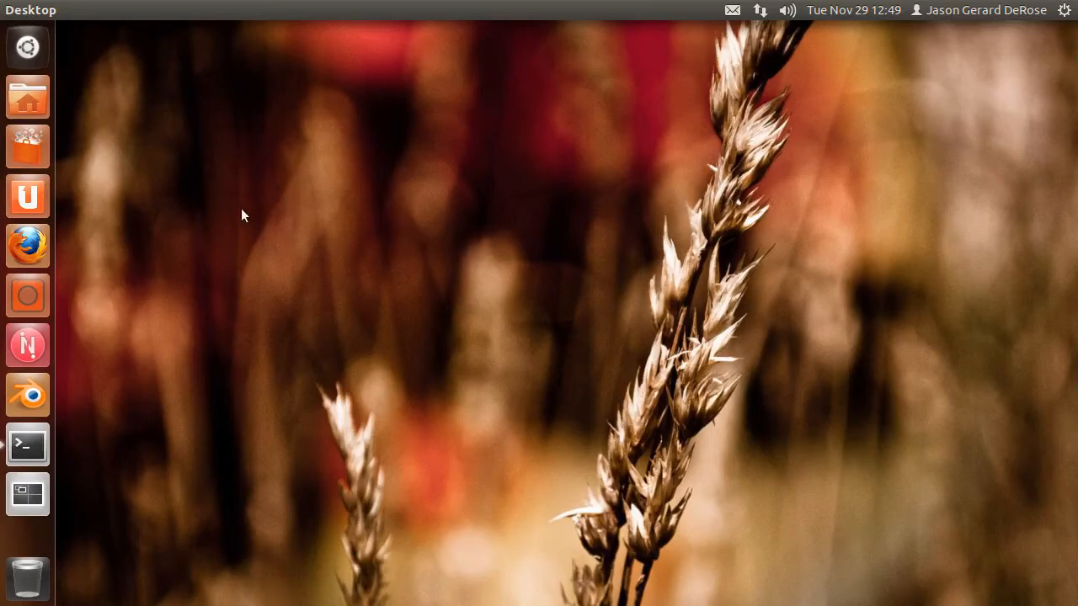
- Preview the yellow-van street clip large above the thumbnail strip
click(27, 295)
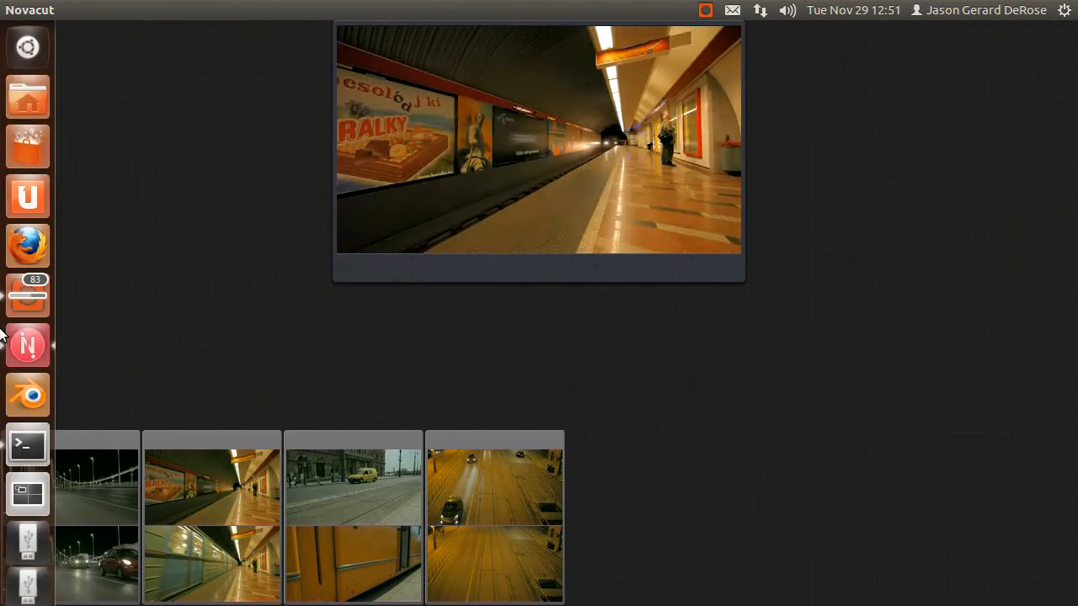
mouse_move(27, 344)
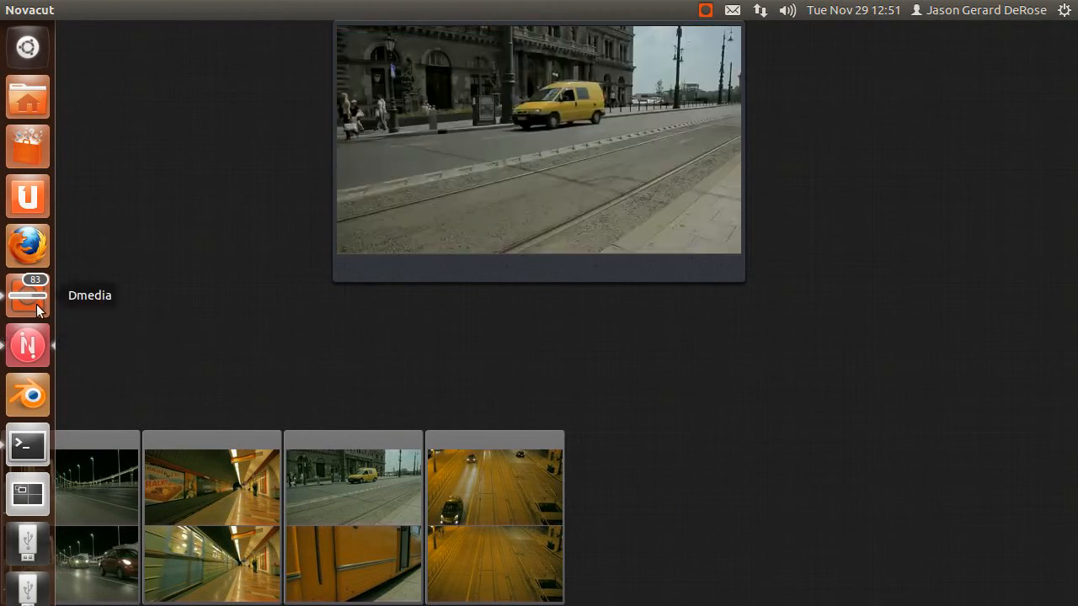
mouse_move(202, 78)
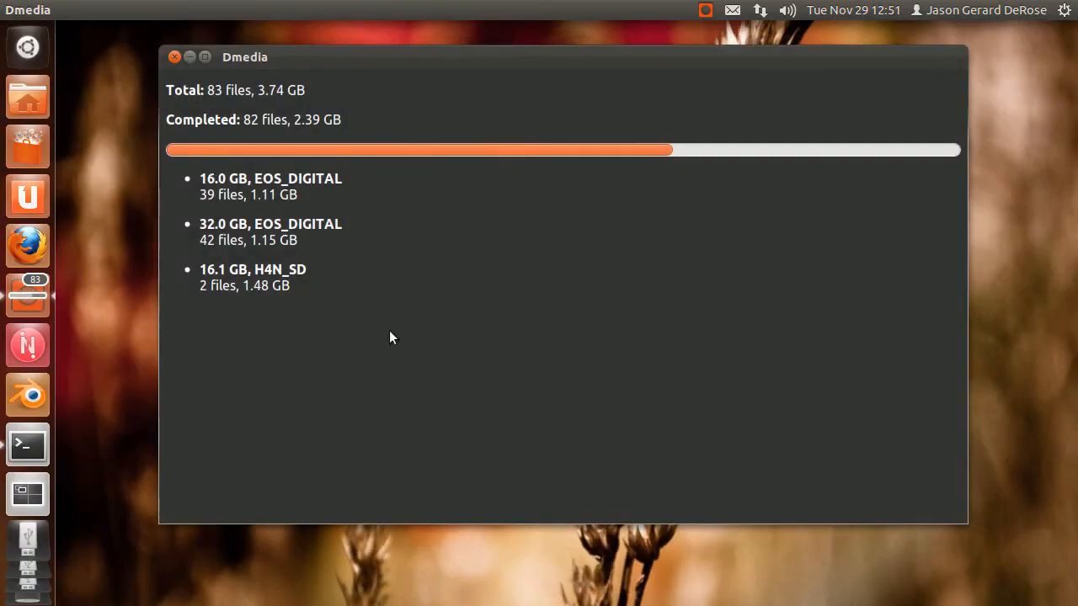
mouse_move(421, 368)
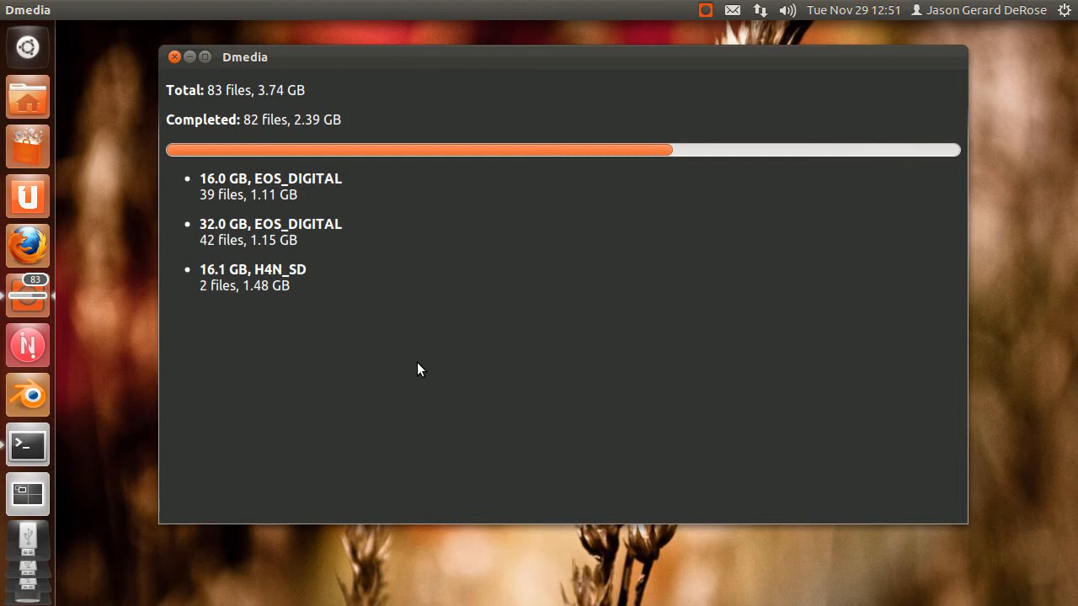
mouse_move(310, 421)
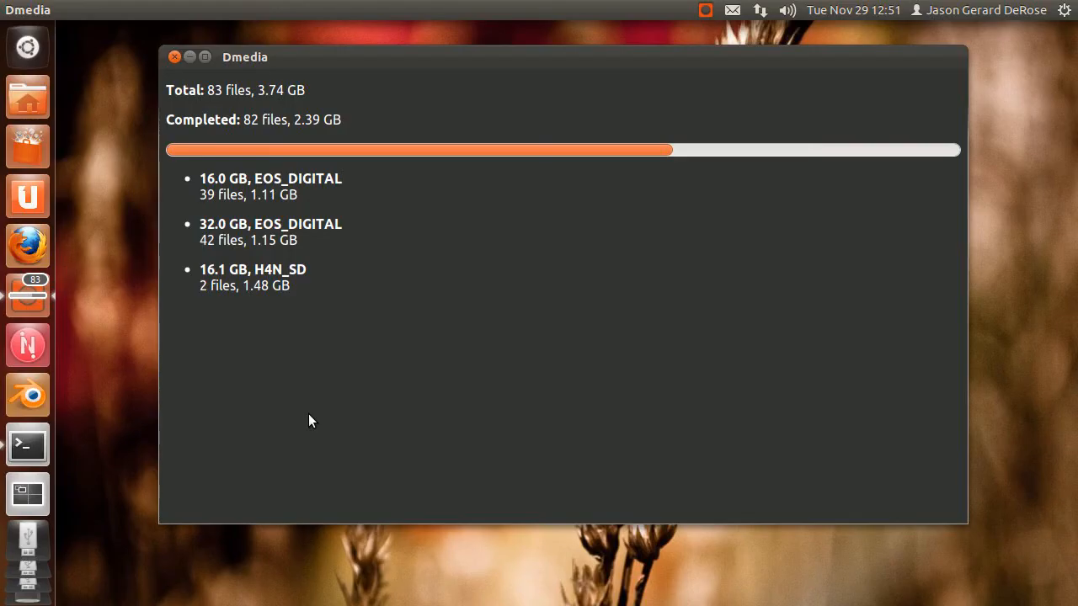